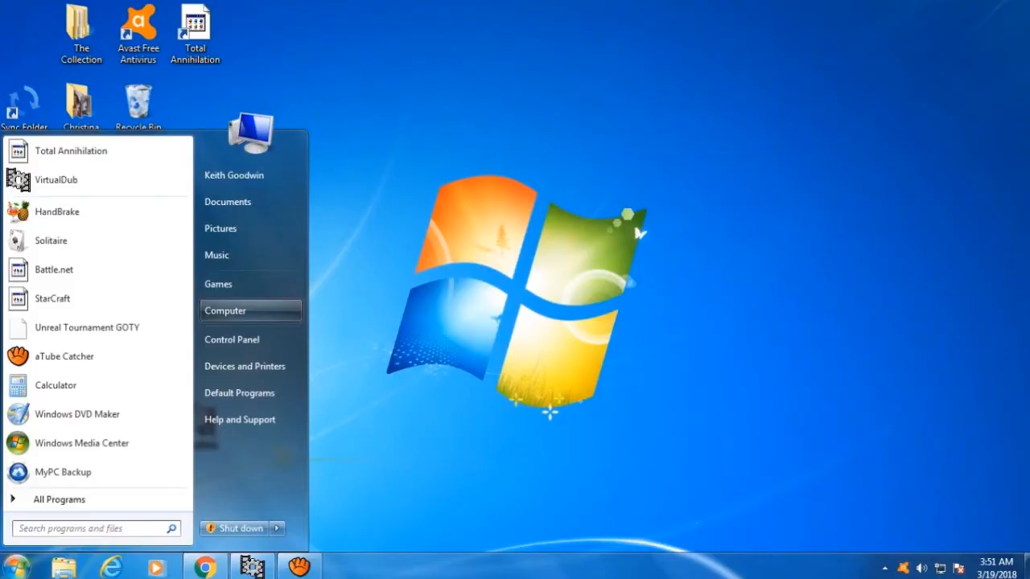
{"action": "mouse_move", "coordinate": [231, 338]}
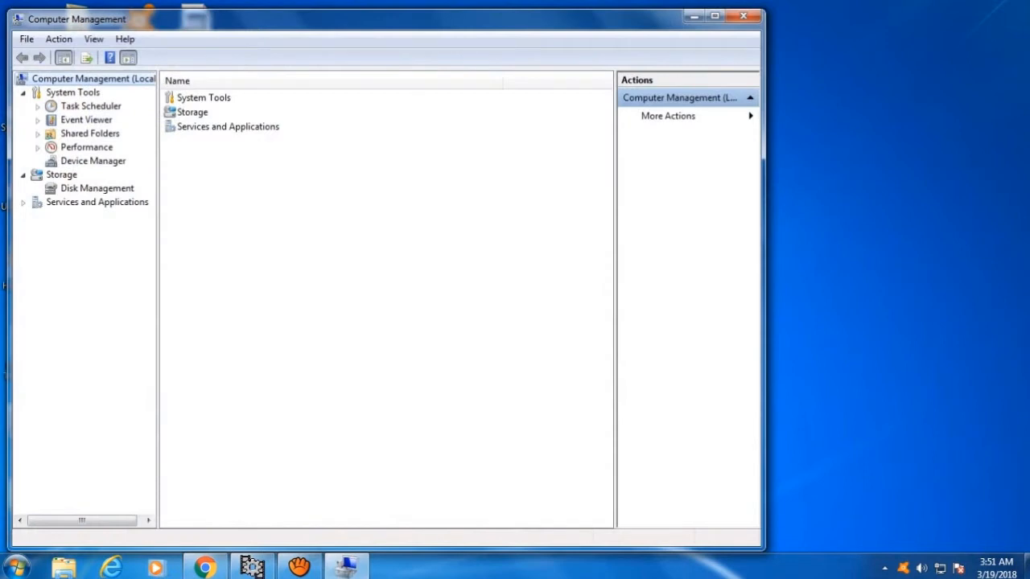
Select Disk Management under Storage and show its context menu while disk info loads.
{"action": "left_click", "coordinate": [96, 186]}
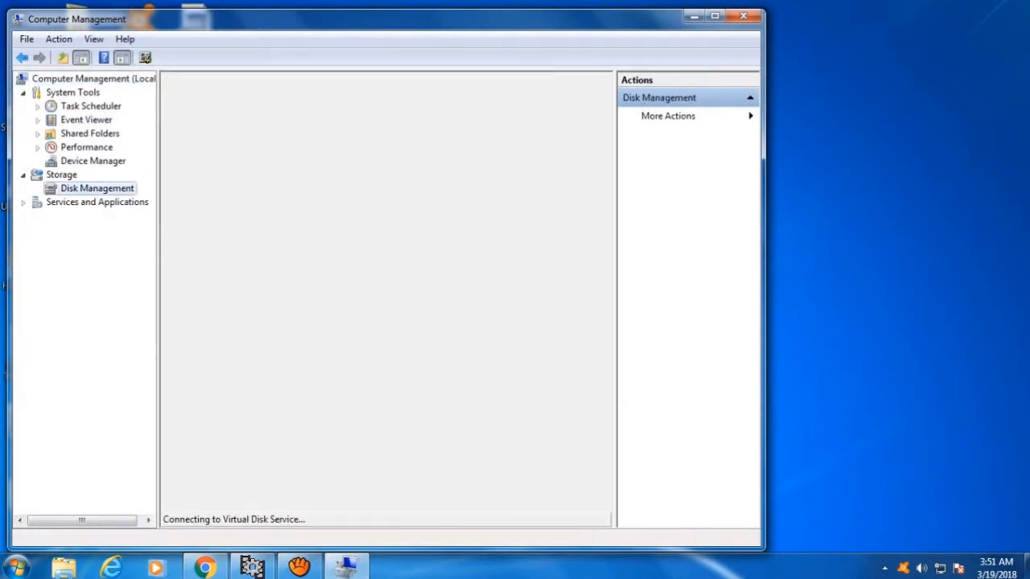
{"action": "right_click", "coordinate": [96, 187]}
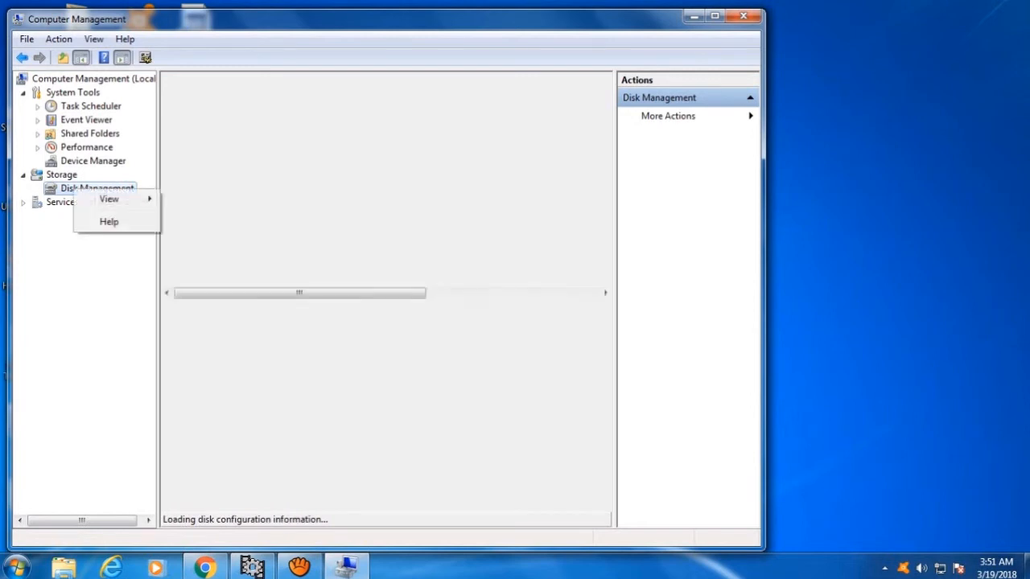